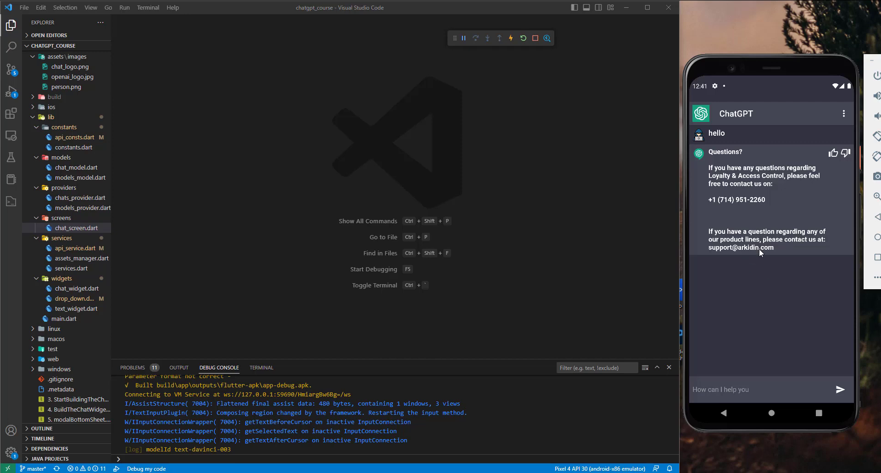
mouse_move(723, 193)
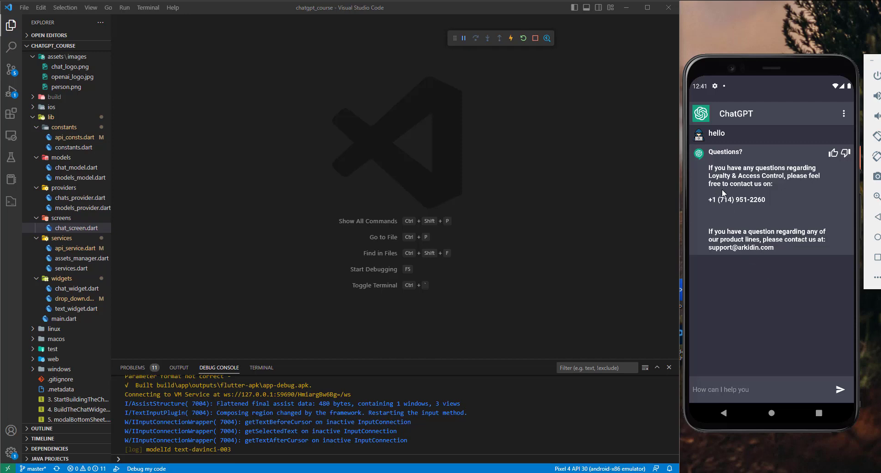
mouse_move(754, 260)
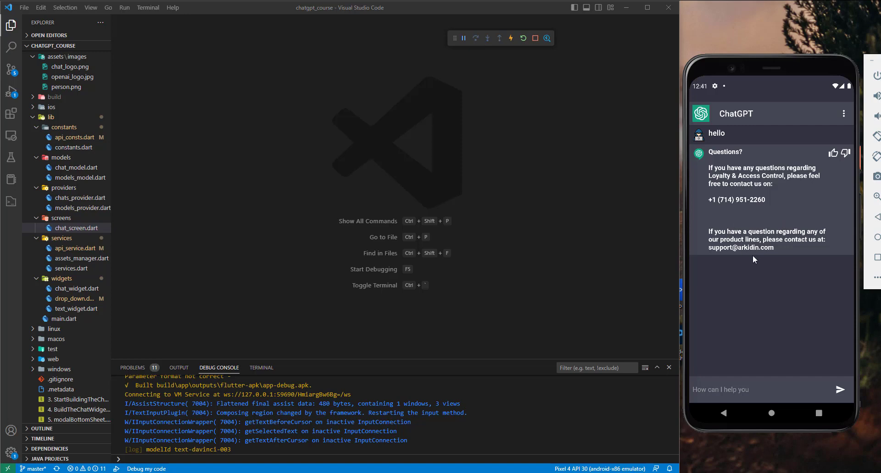
mouse_move(743, 240)
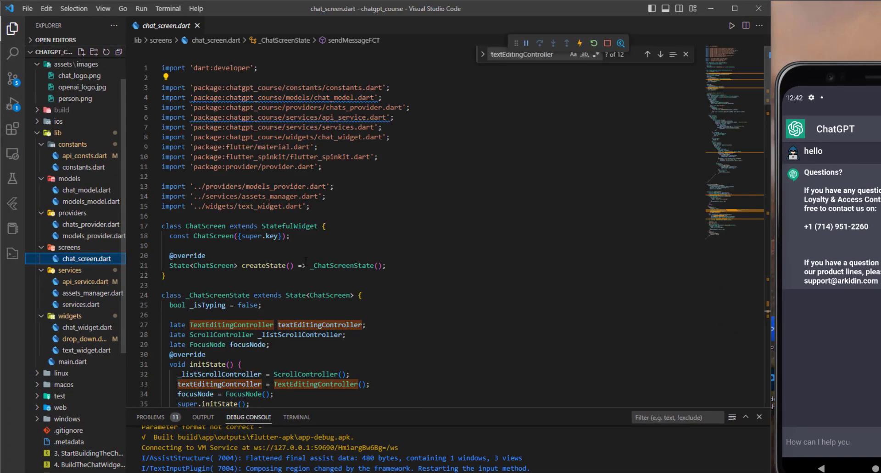
Search chat_screen.dart for 'se' and select textEditingController in sendMessageFCT's send call.
type("send")
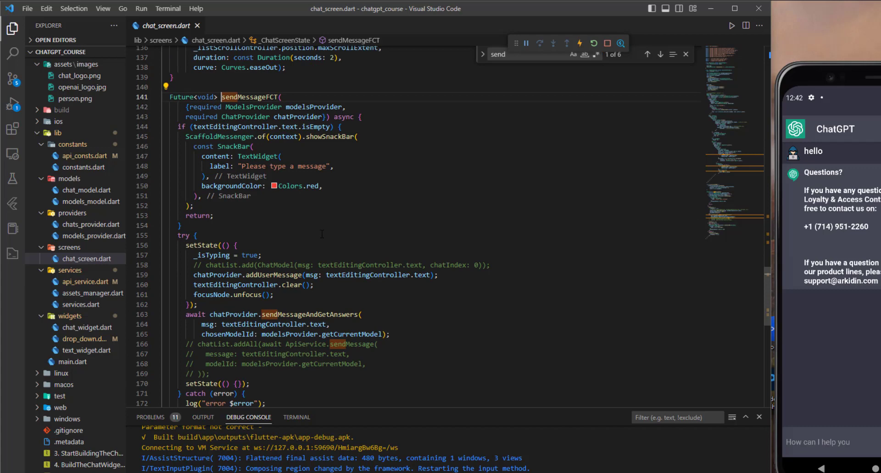
scroll("down", 3)
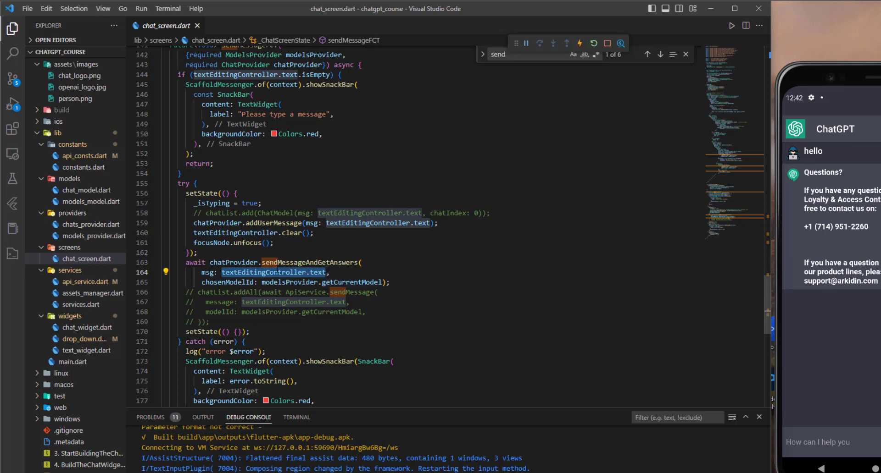
double_click(275, 273)
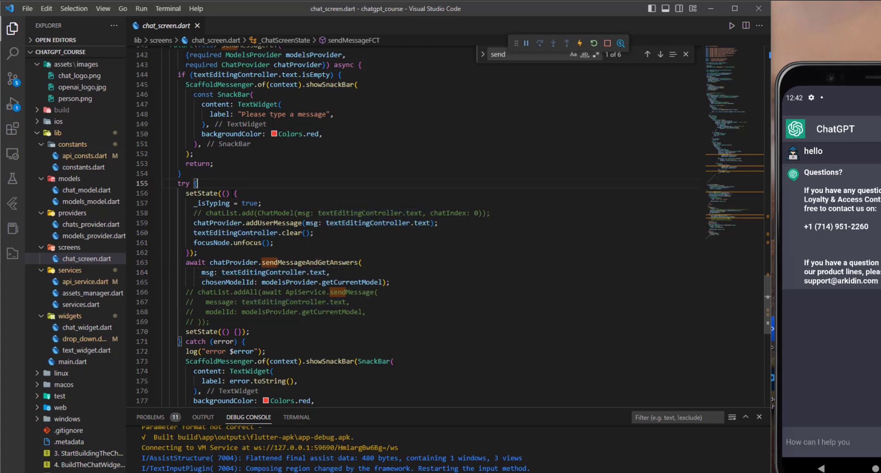
Declare String msg = textEditingController.text in the try block and pass msg on.
type("String")
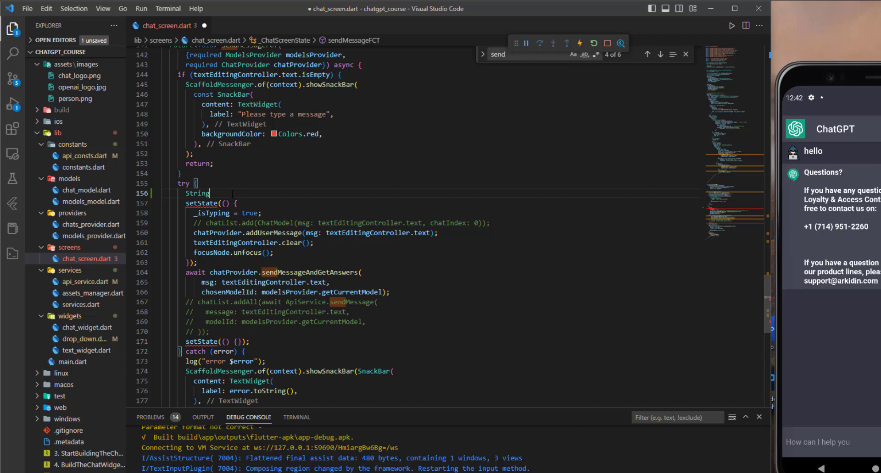
type("msg")
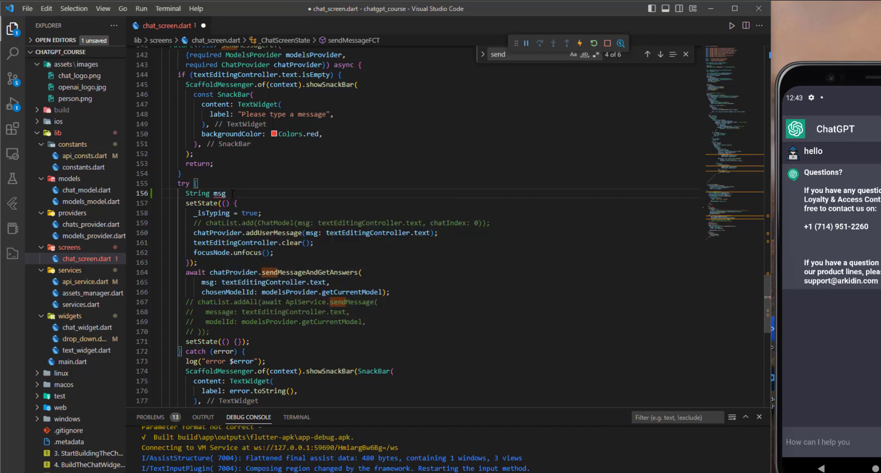
type("= textEditingController.text;")
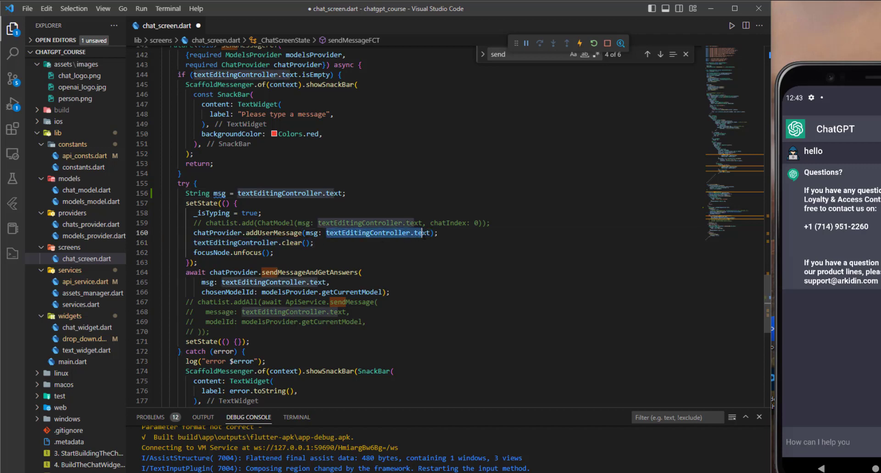
type("msg: msg,")
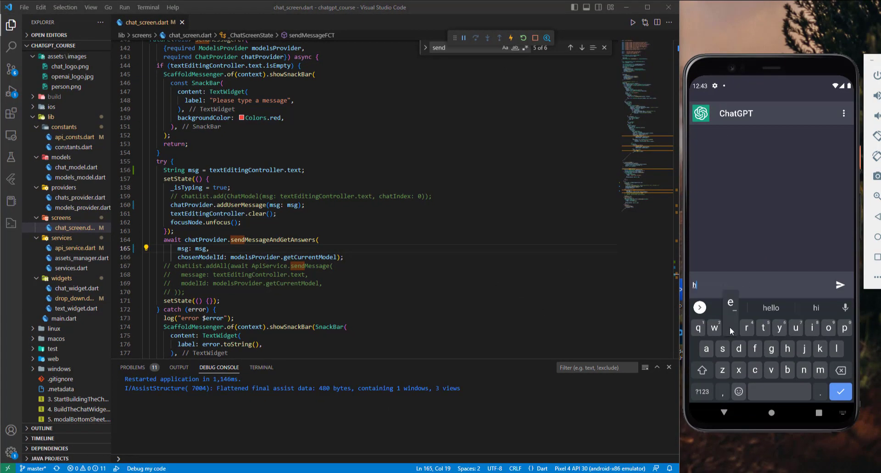
Ask 'what is flutter' and 'what is rest api' in the emulator chat app.
left_click(839, 285)
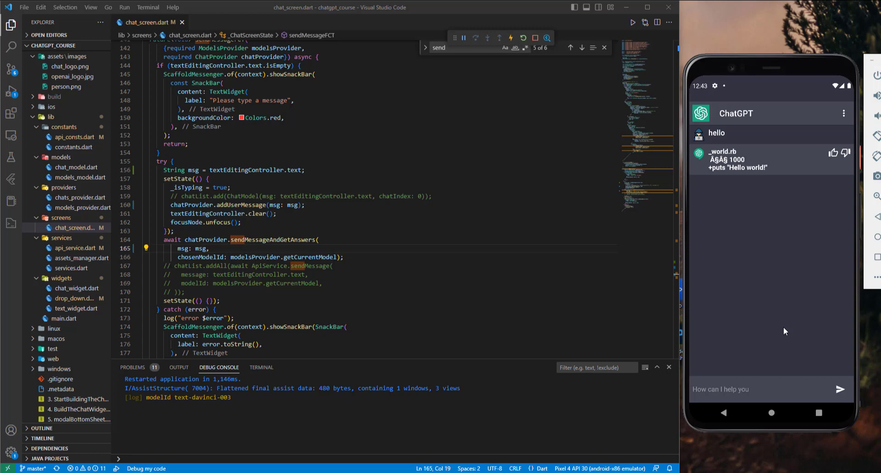
mouse_move(708, 172)
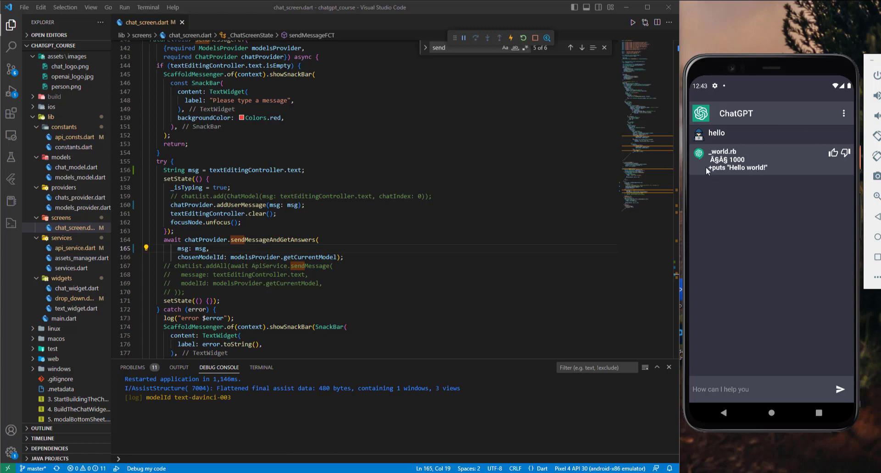
mouse_move(770, 169)
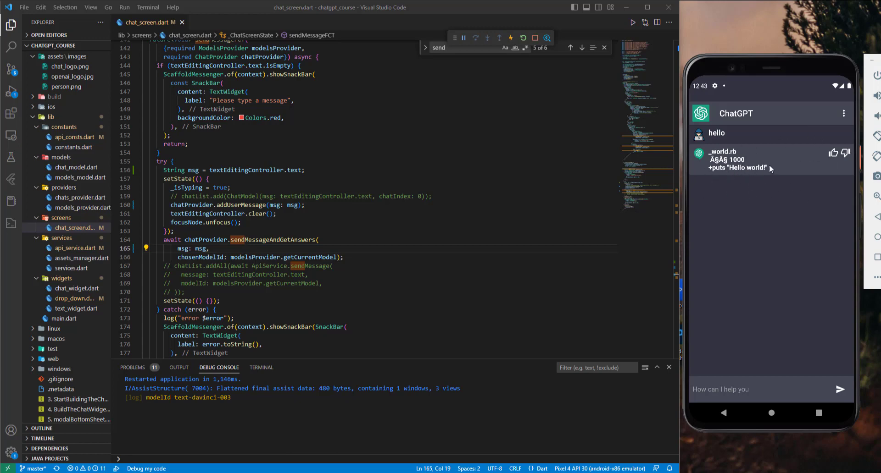
left_click(841, 389)
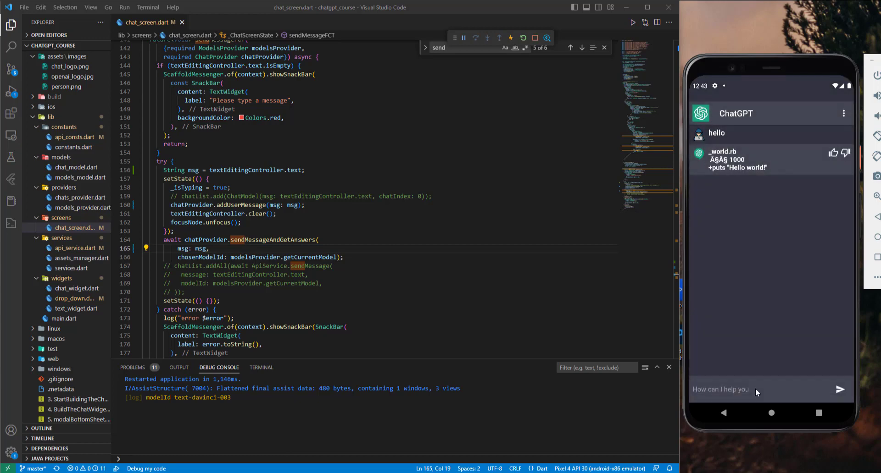
left_click(758, 389)
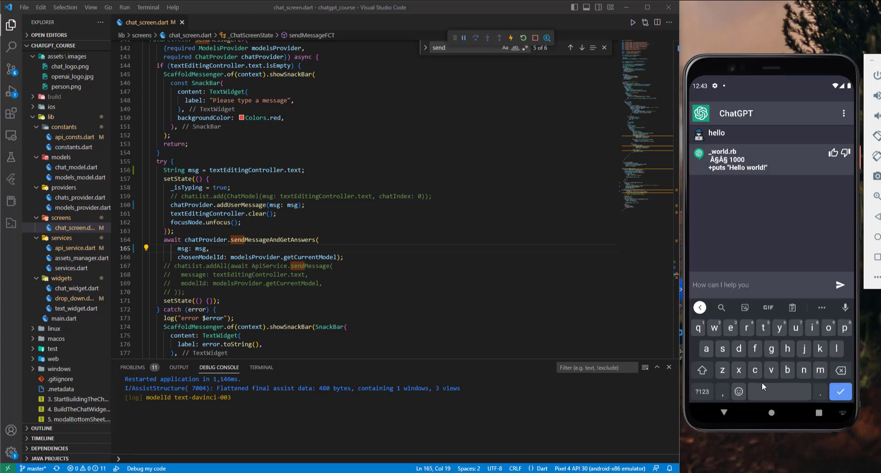
type("what is f")
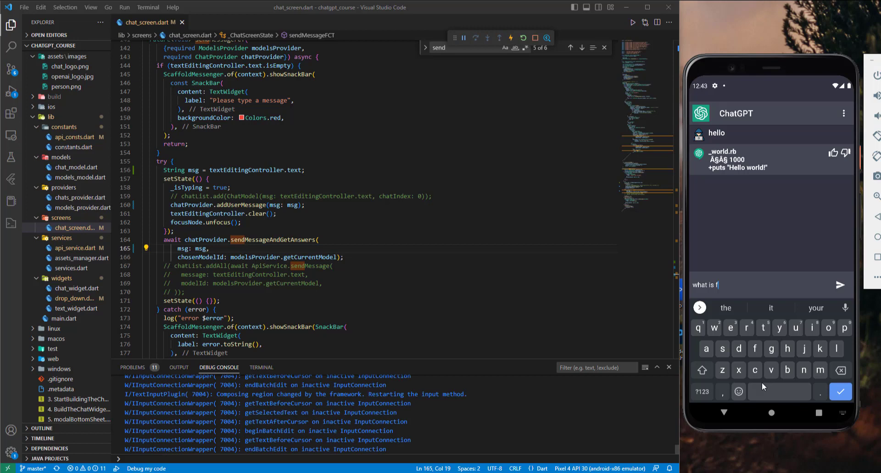
left_click(840, 285)
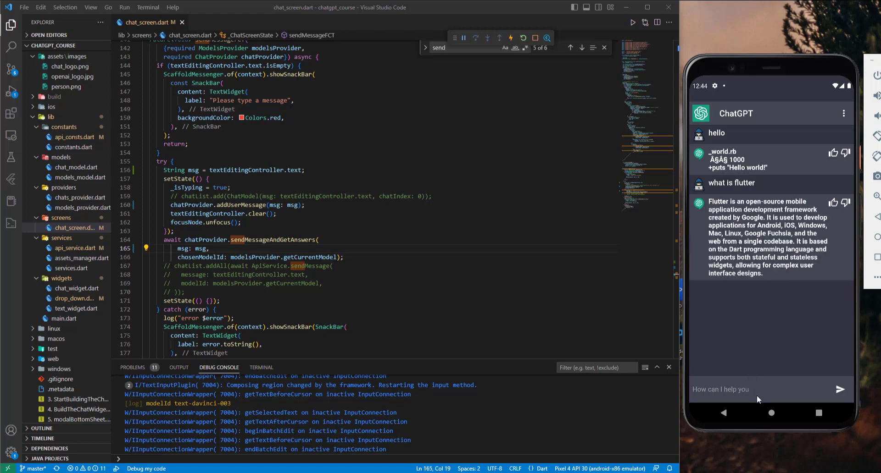
mouse_move(760, 402)
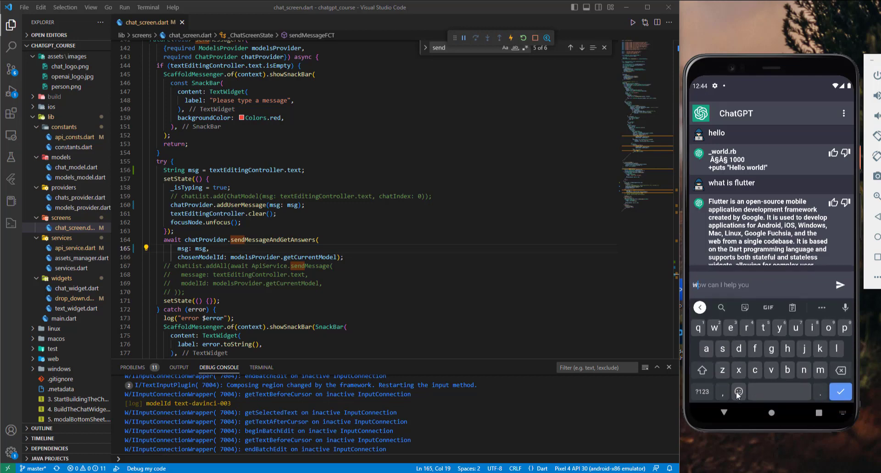
type("what is rest api")
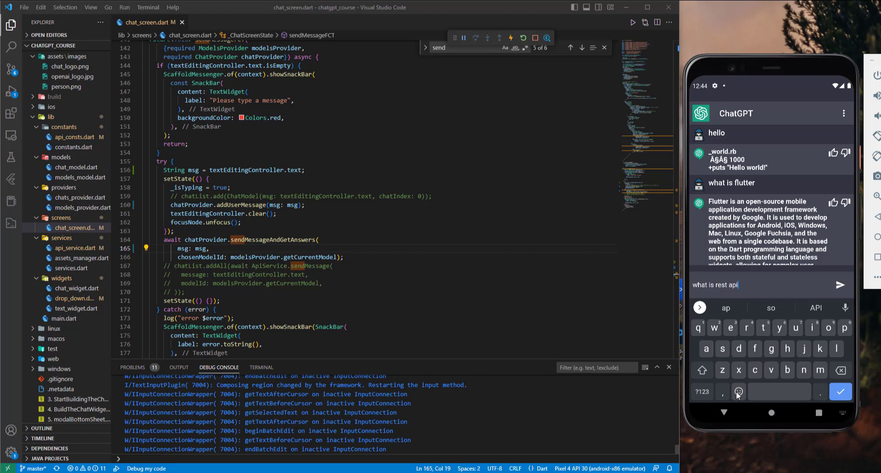
left_click(841, 285)
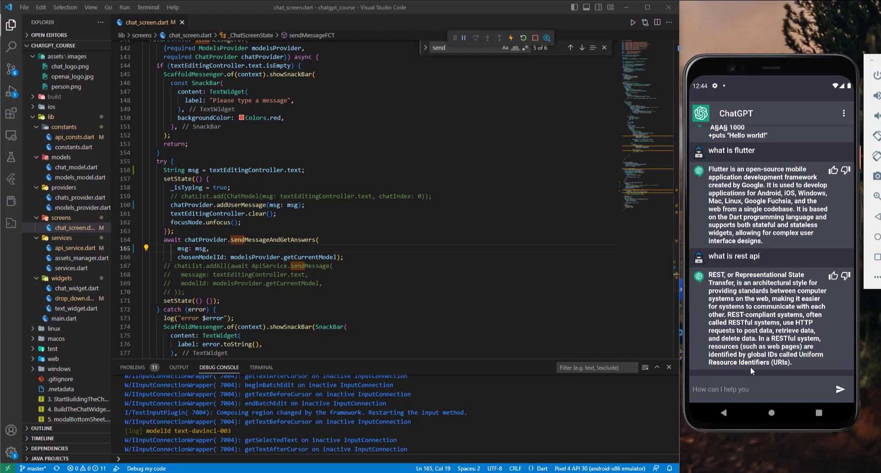
mouse_move(730, 397)
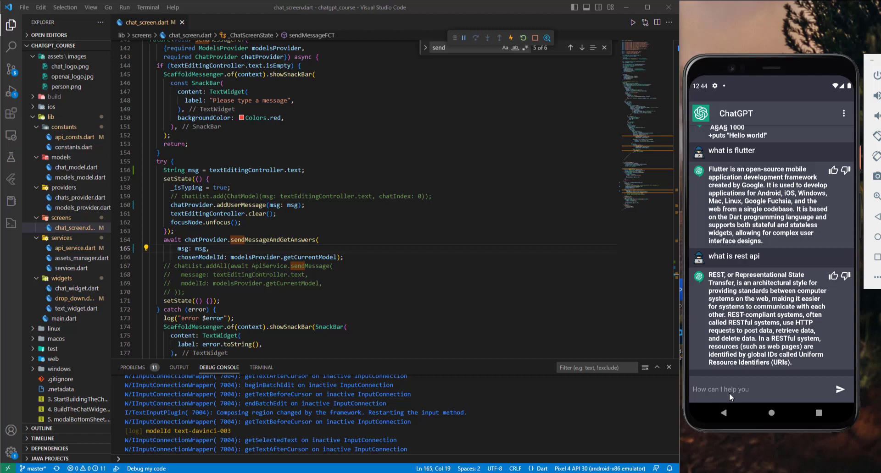
mouse_move(730, 397)
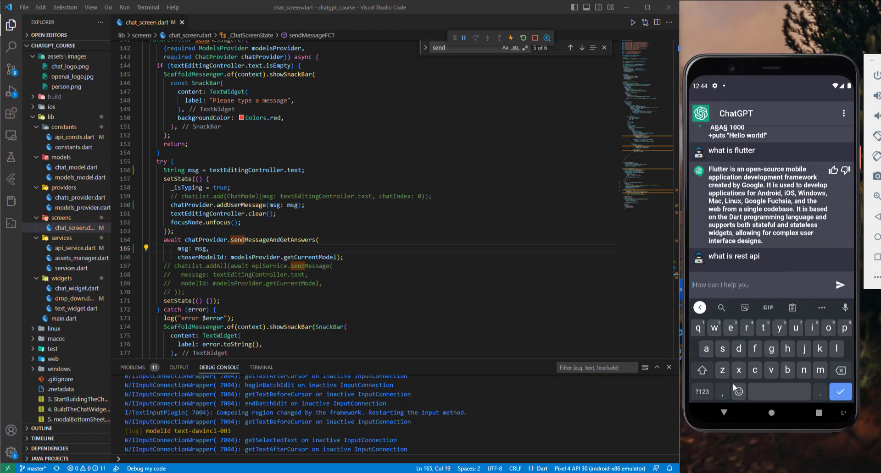
Send hello, test and test aa from the emulator's chat field.
type("hello")
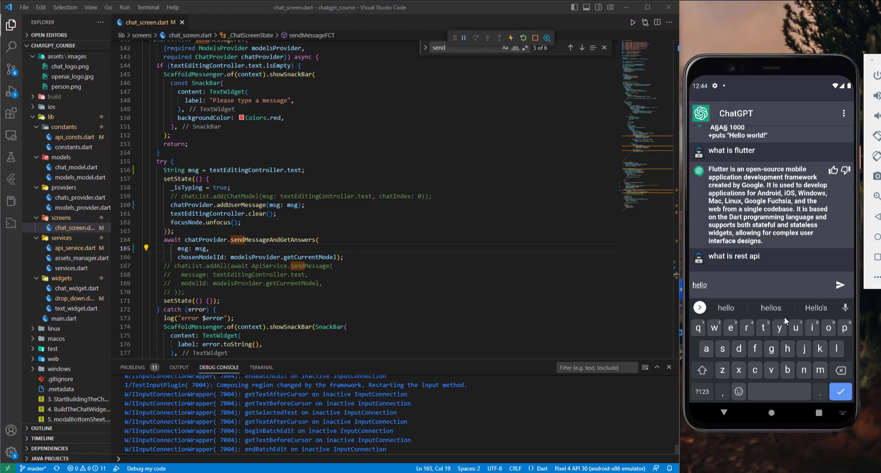
left_click(840, 285)
type("test aa")
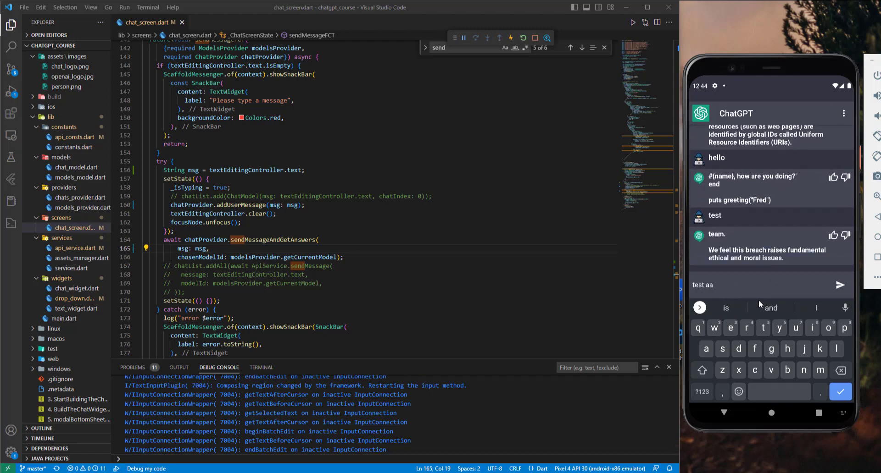
left_click(840, 286)
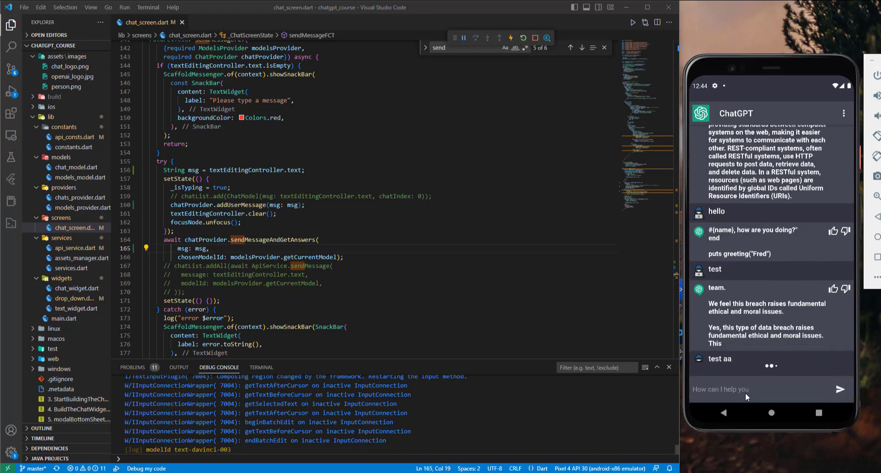
left_click(764, 389)
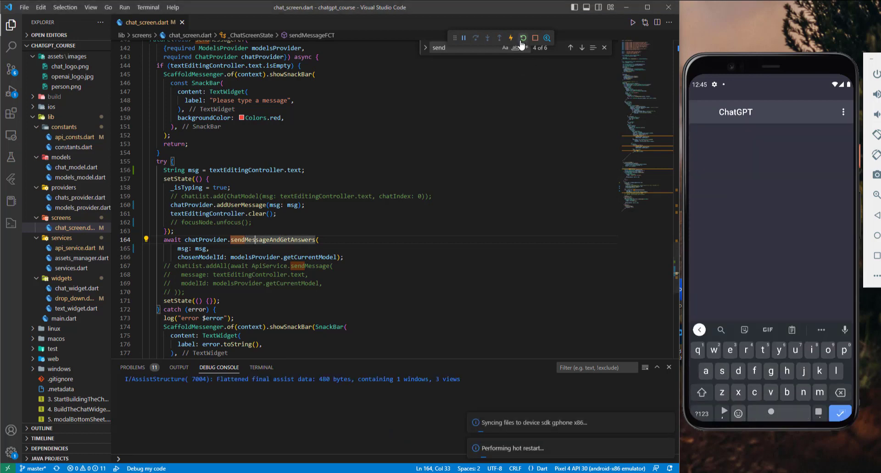
Hot-restart the app, then send 'hello' from the emulator via the word suggestion.
left_click(523, 38)
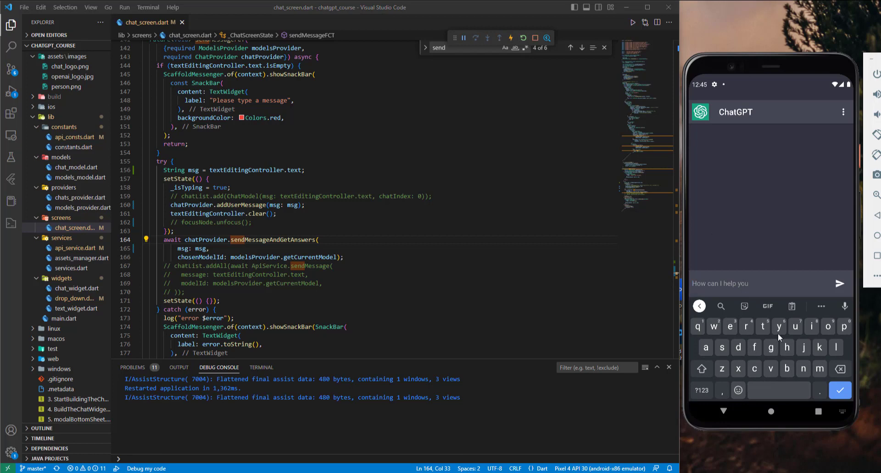
type("hell")
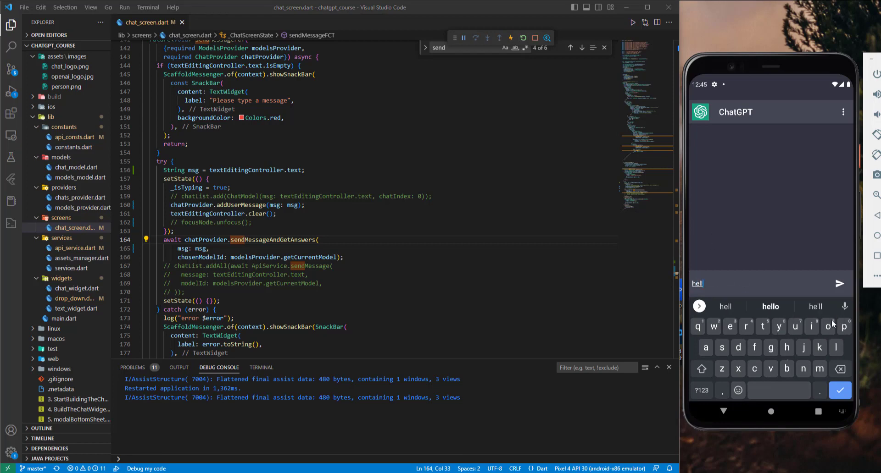
left_click(770, 306)
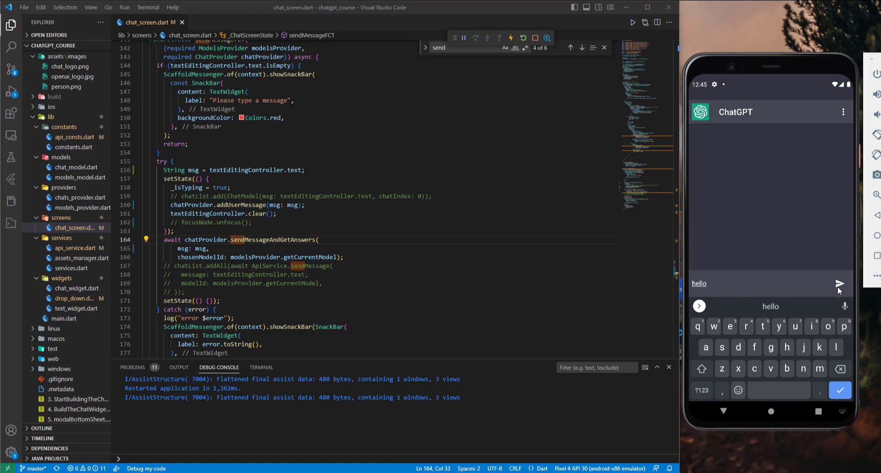
left_click(839, 283)
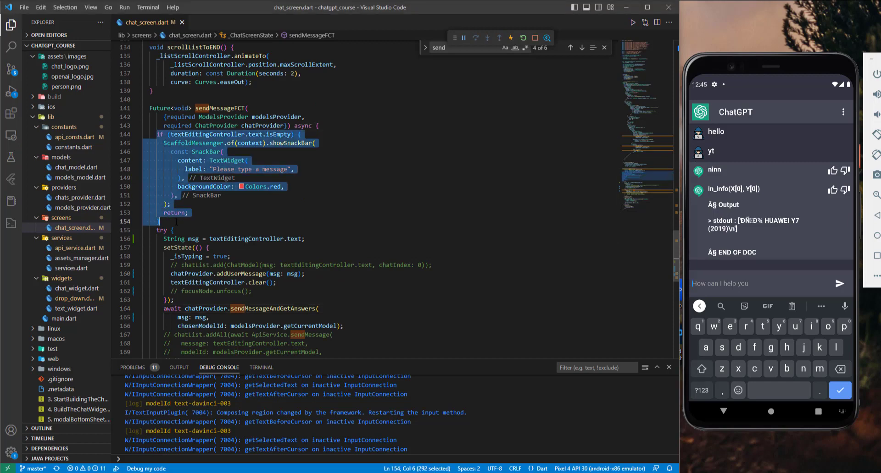
Add an _isTyping if-block with a 'You cant send multiple messages at a time' snackbar.
left_click(187, 213)
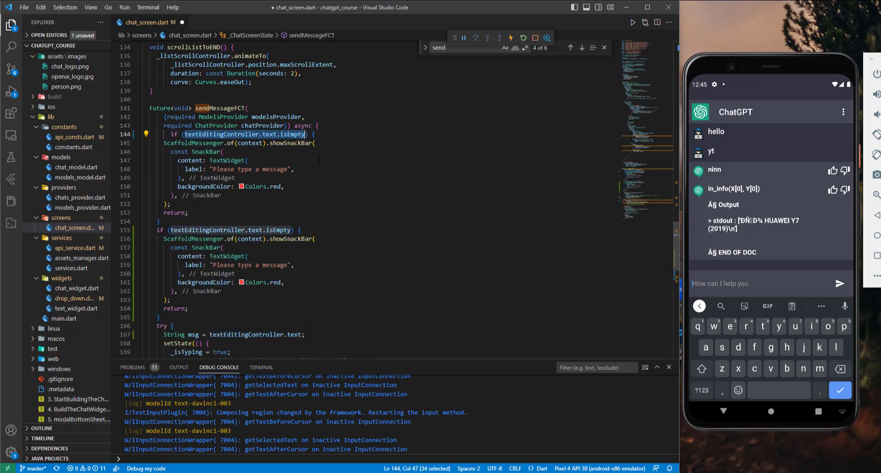
type("_isTyping) {")
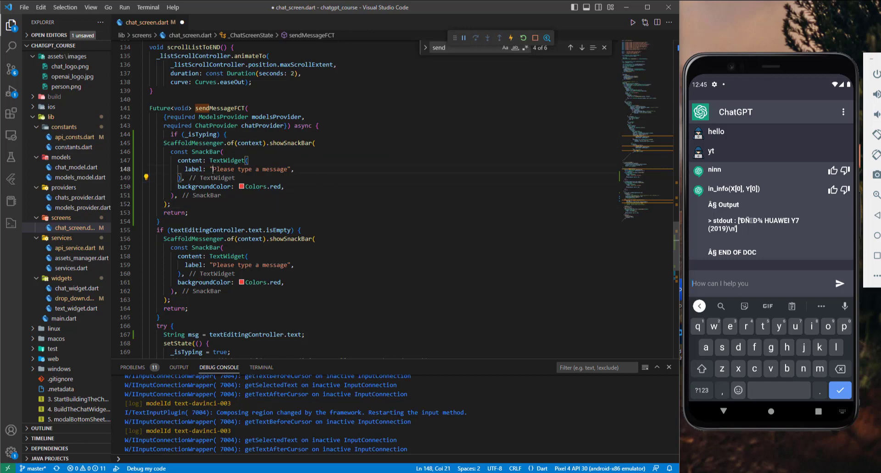
double_click(250, 169)
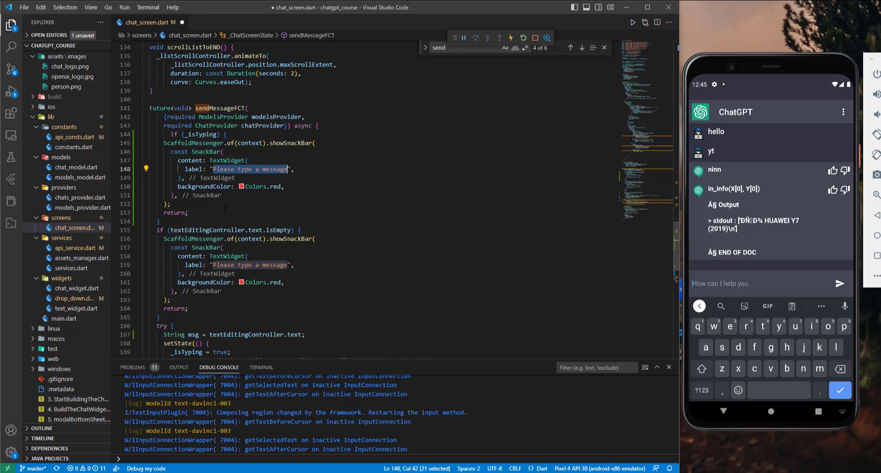
type("You cant send \",")
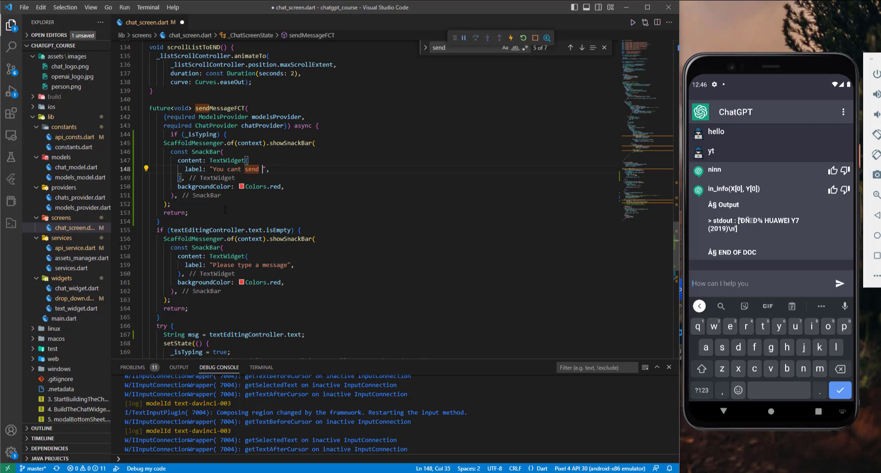
type("multiple messages at a time")
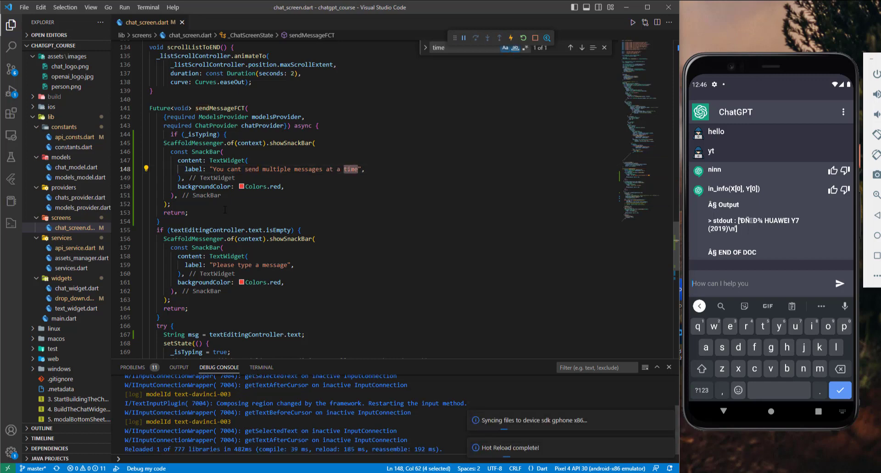
Send 'h llo' from the emulator and scroll to its reply.
type("h")
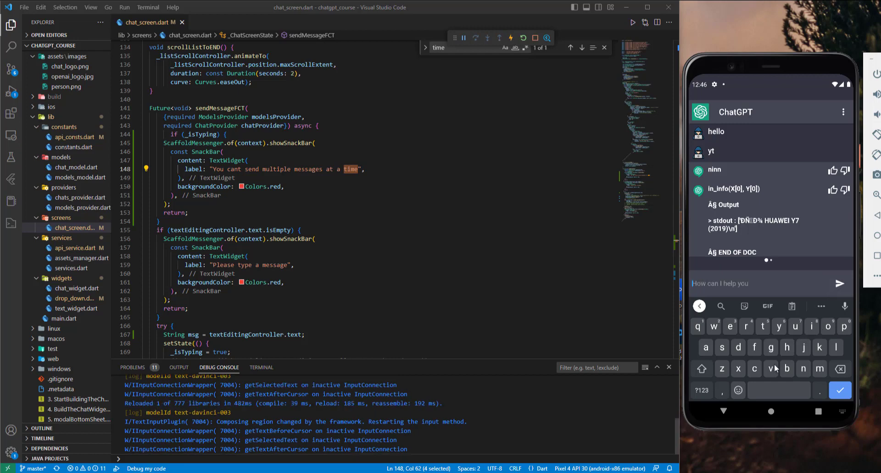
left_click(839, 284)
type("vgj")
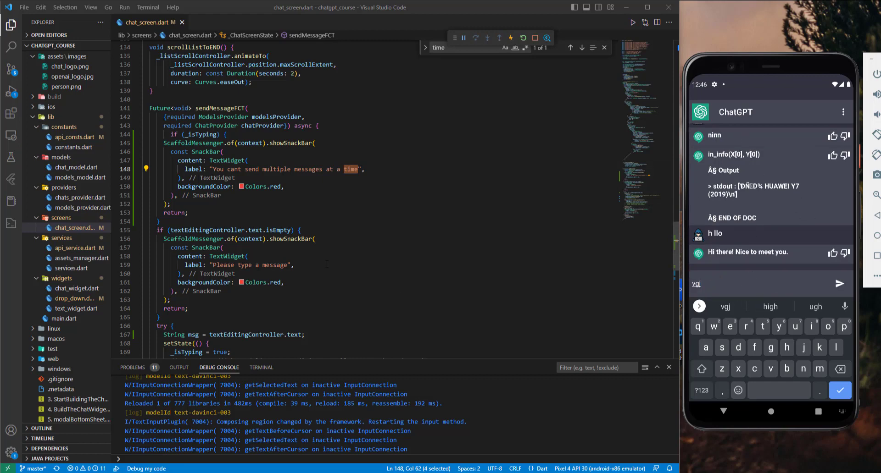
scroll("down", 3)
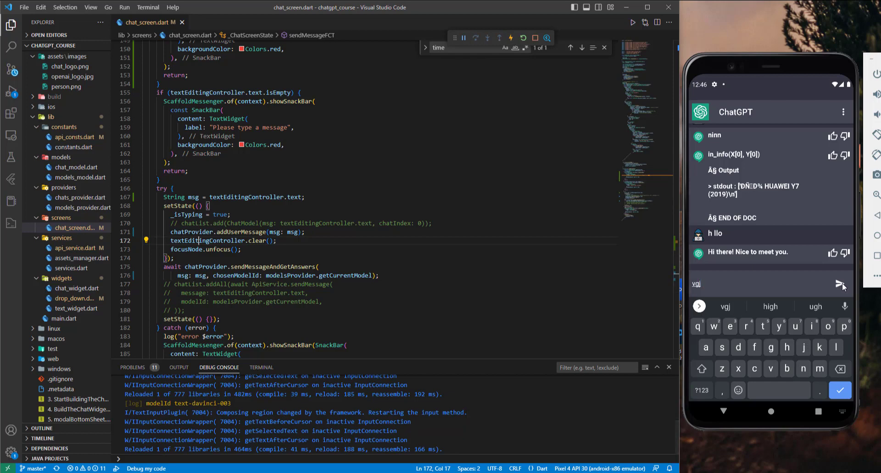
Send the 'vgj' message from the emulator chat app.
left_click(840, 285)
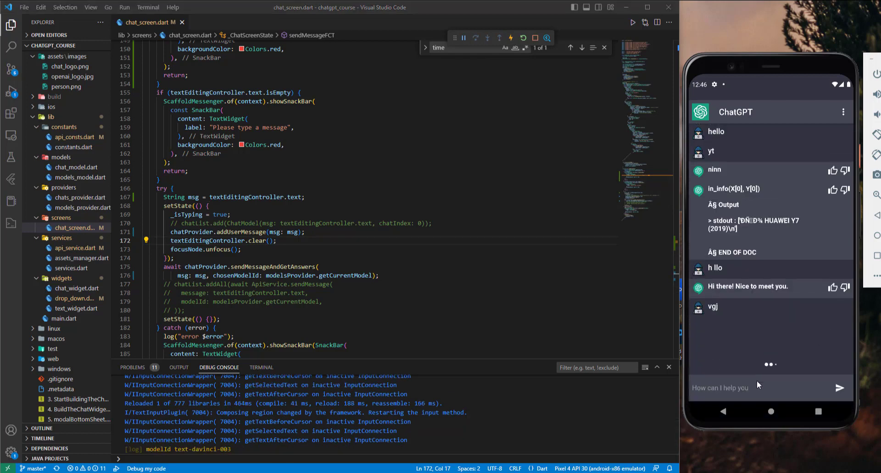